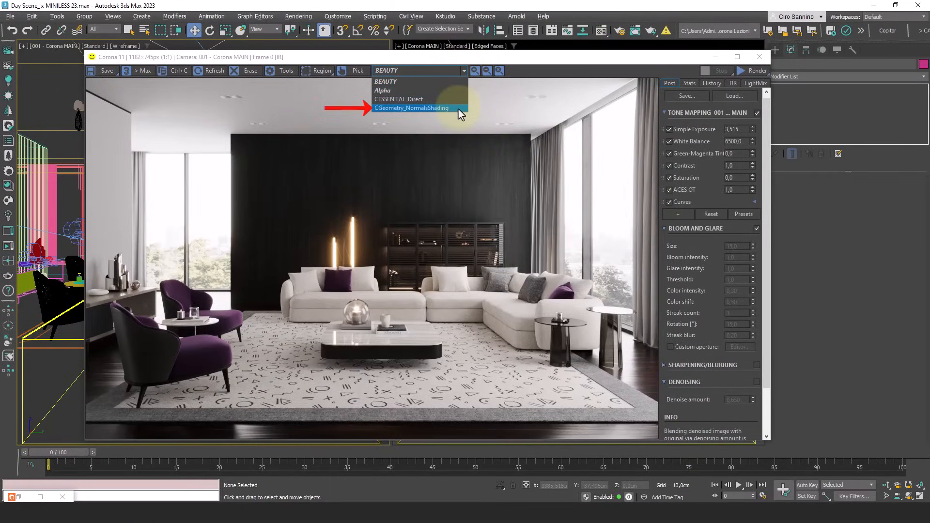
# - Switch the Corona frame buffer to the CGeometry_NormalsShading render element
pyautogui.click(411, 108)
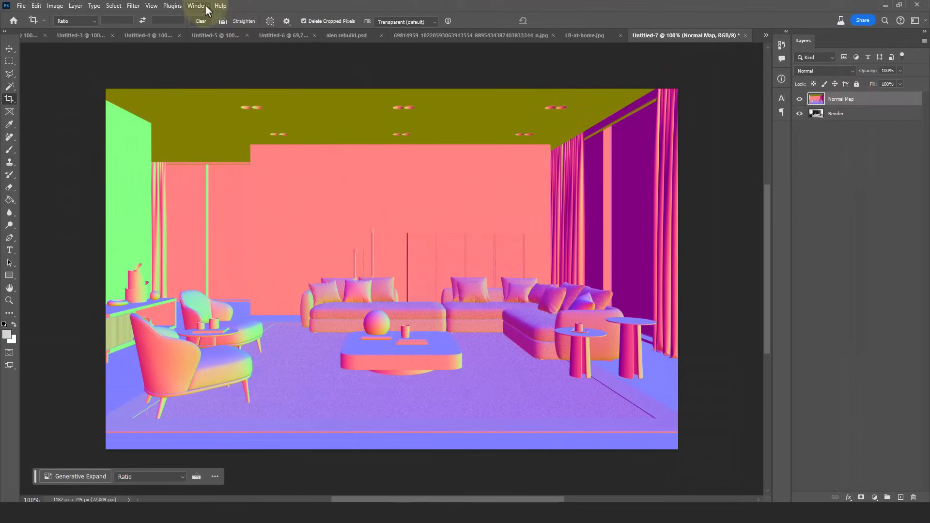
# - Inspect the normal map's Red, Green and Blue channels in turn, then return to the RGB composite
pyautogui.click(198, 6)
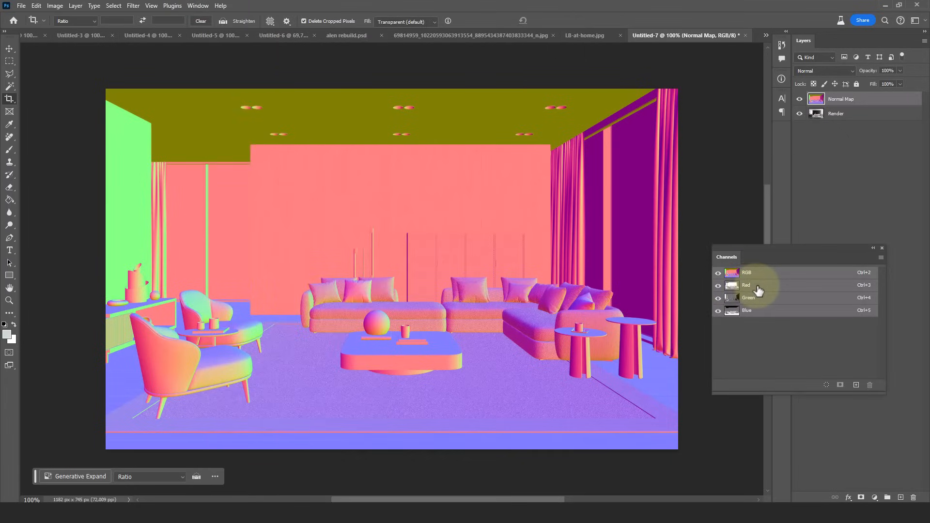
pyautogui.click(746, 285)
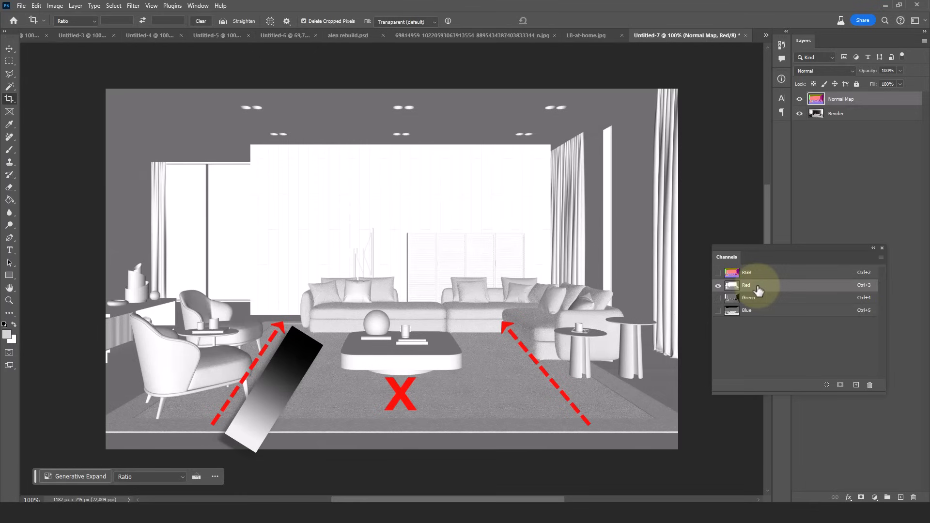
pyautogui.click(748, 298)
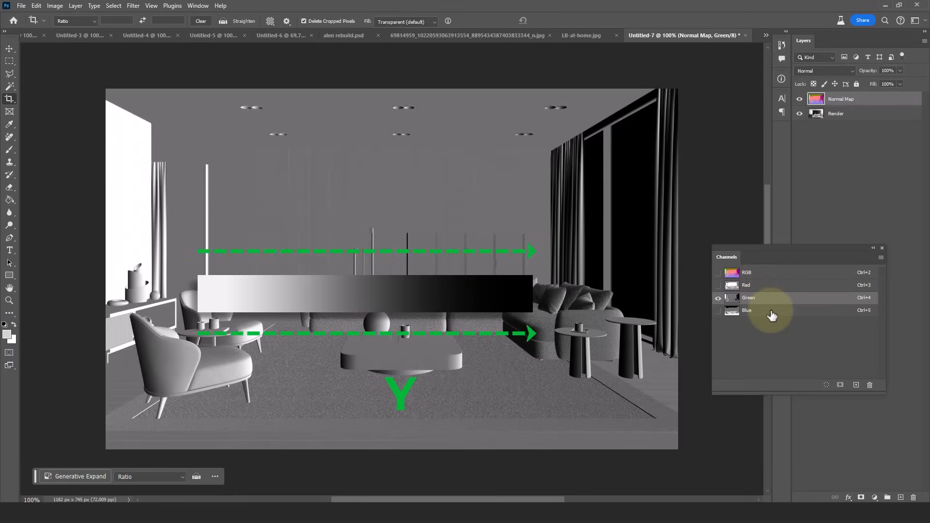
pyautogui.click(747, 310)
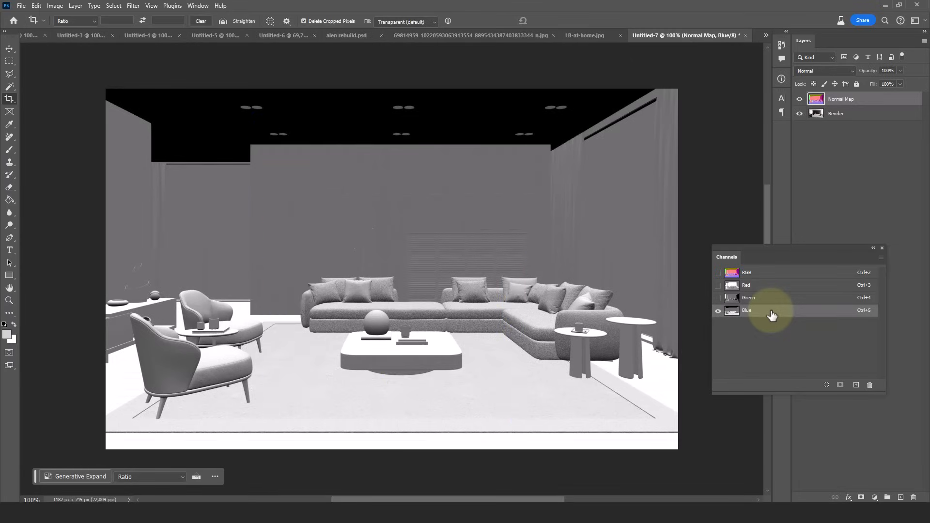
pyautogui.click(749, 297)
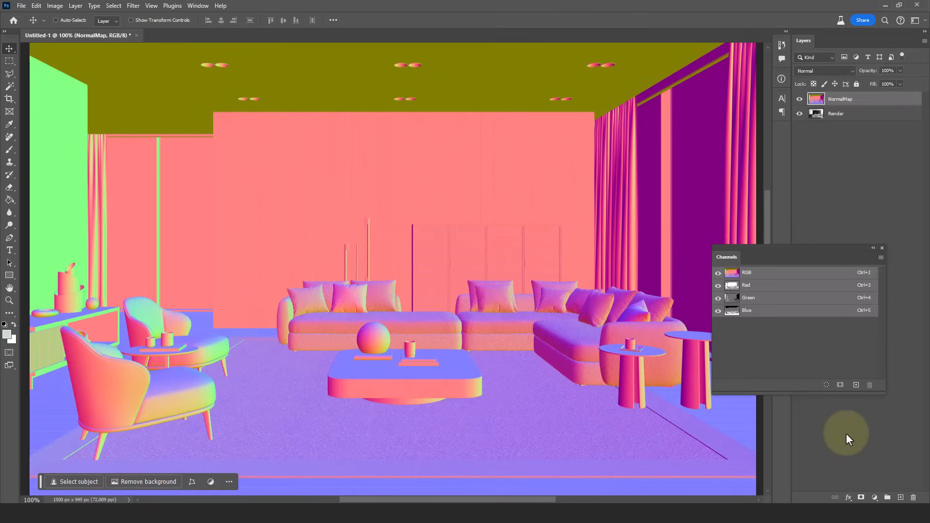
# - Select the whole Green channel of the normal map for copying to a new layer
pyautogui.click(749, 297)
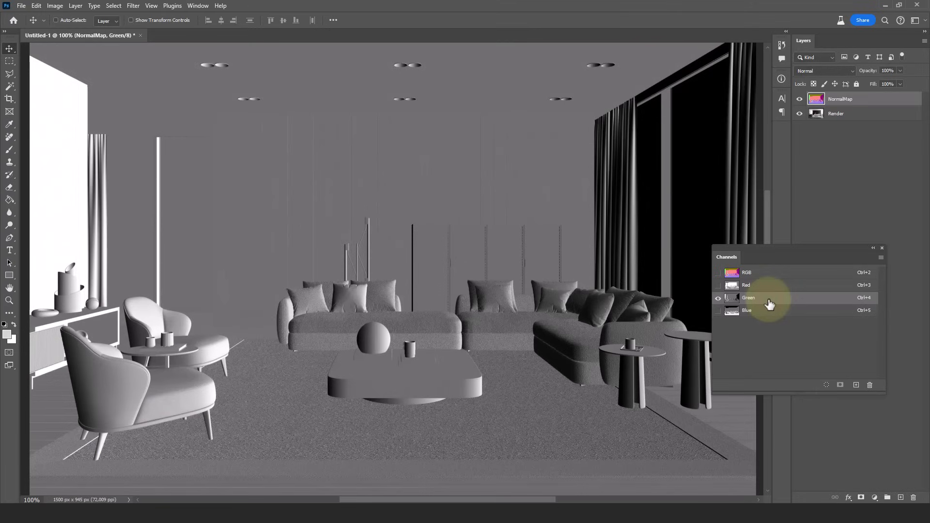
pyautogui.press('ctrl+a')
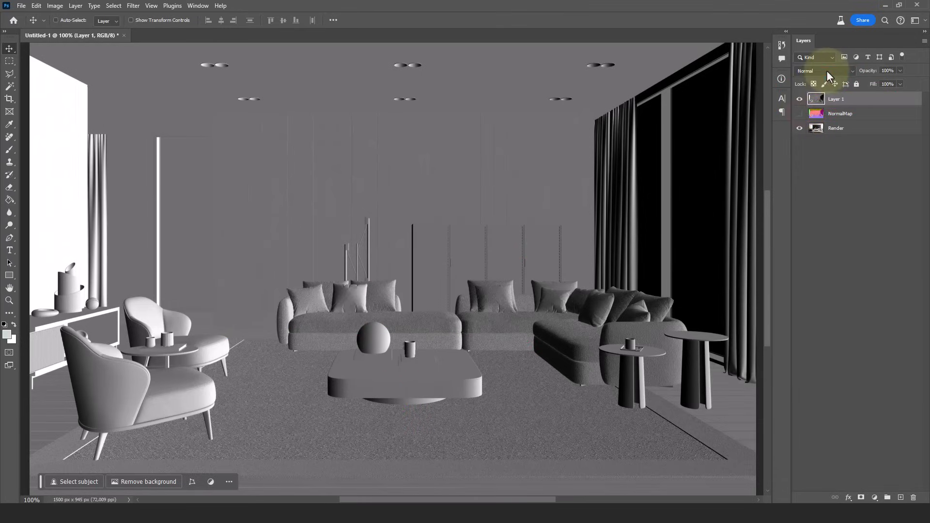
# - Set Layer 1 to Overlay blend mode and bring up its Layer Style blending options
pyautogui.click(823, 71)
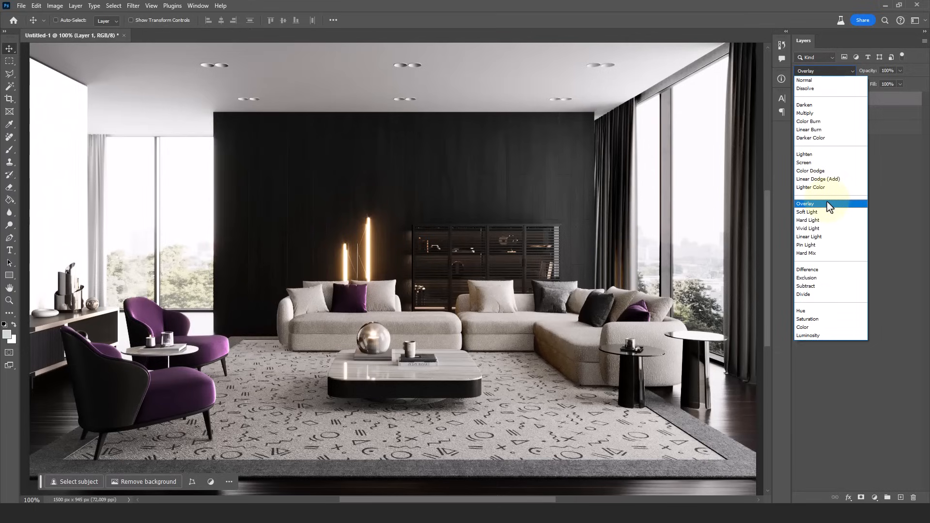
pyautogui.click(805, 204)
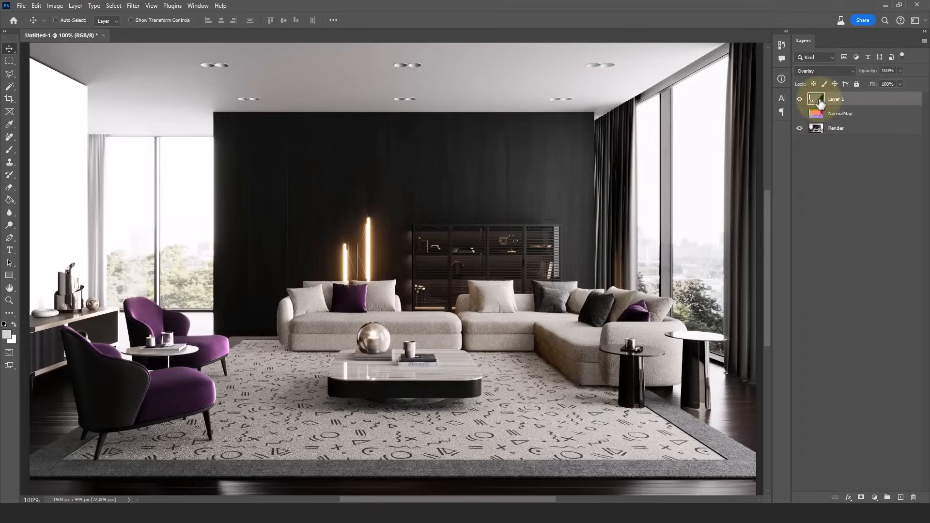
pyautogui.doubleClick(836, 98)
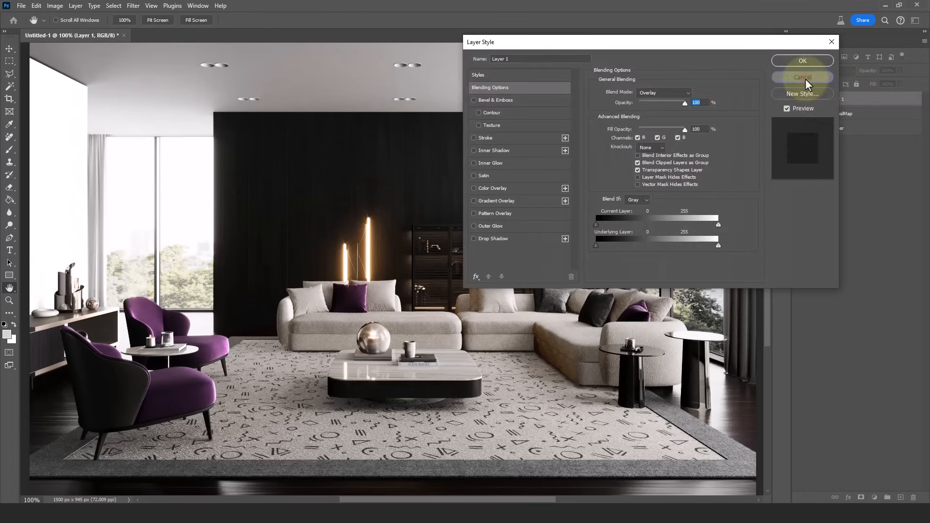
# - Reopen the blending options and drag the Blend If white slider left to hide the layer's bright areas
pyautogui.click(802, 78)
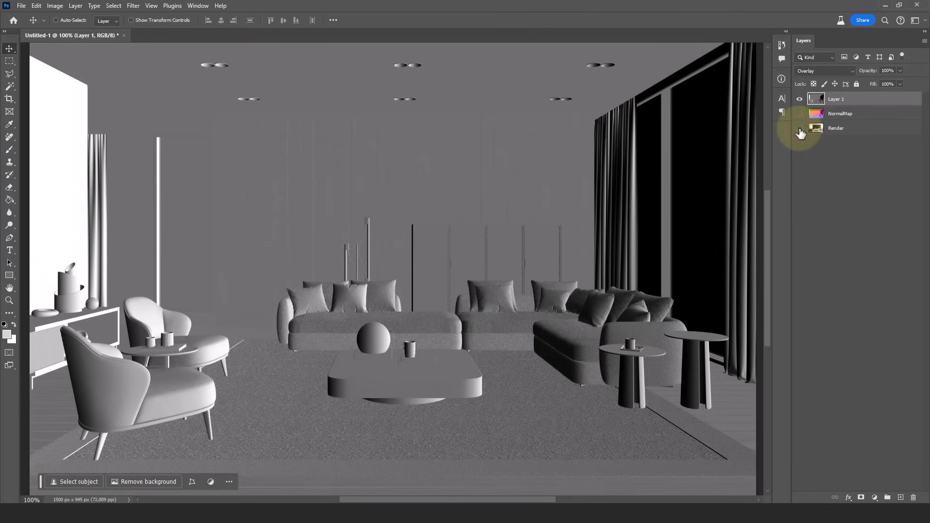
pyautogui.click(836, 99)
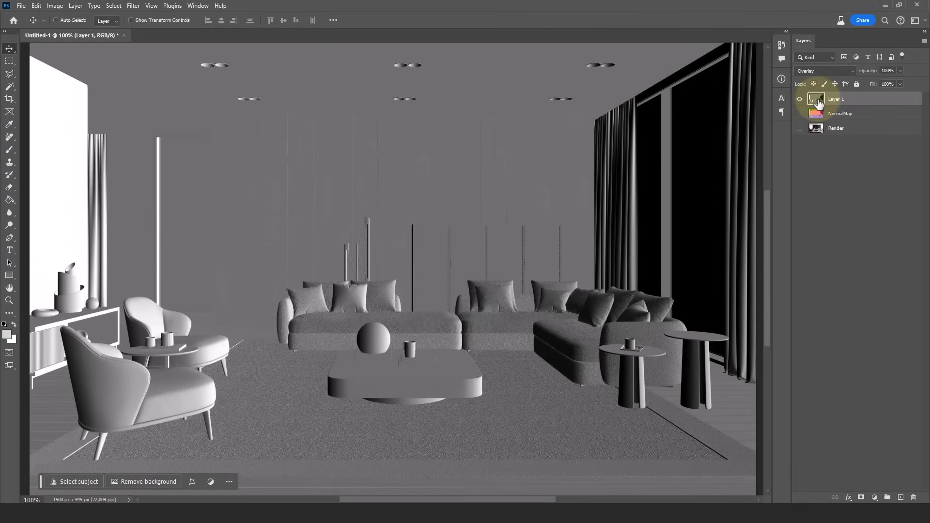
pyautogui.doubleClick(818, 99)
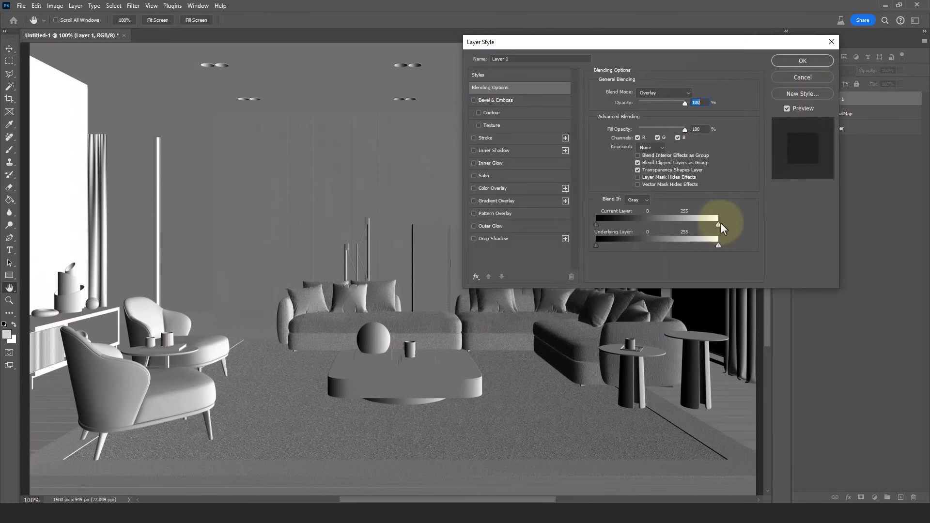
pyautogui.moveTo(717, 226); pyautogui.dragTo(632, 226)
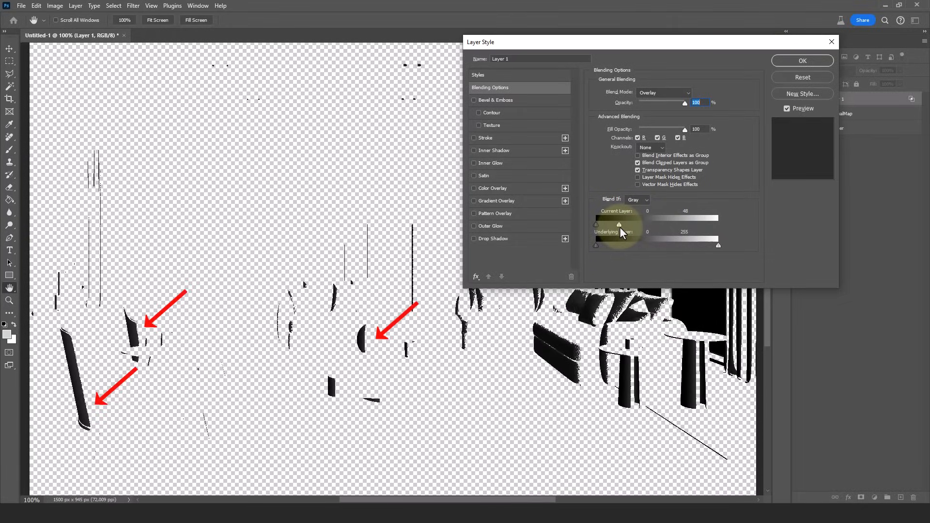
pyautogui.moveTo(622, 232)
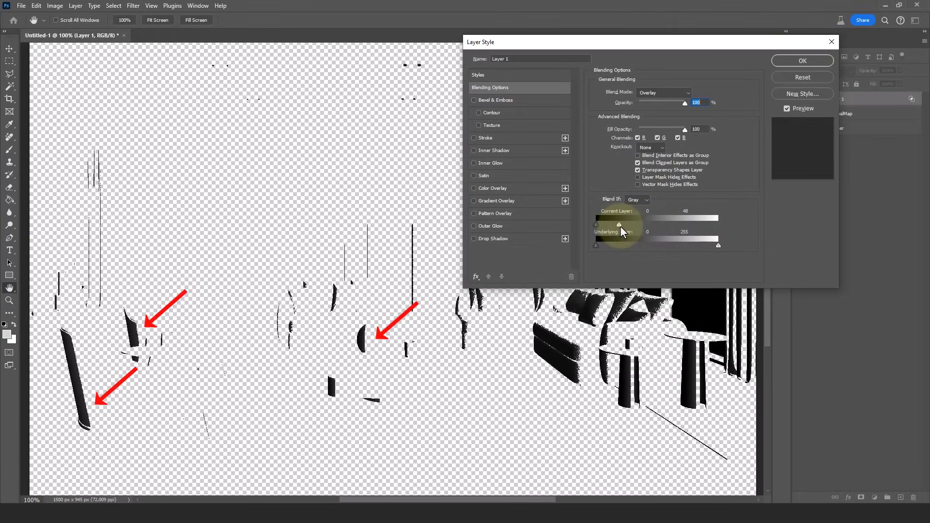
# - Alt-split the highlight threshold to a soft 43/100 transition and confirm the blending settings
pyautogui.press('alt')
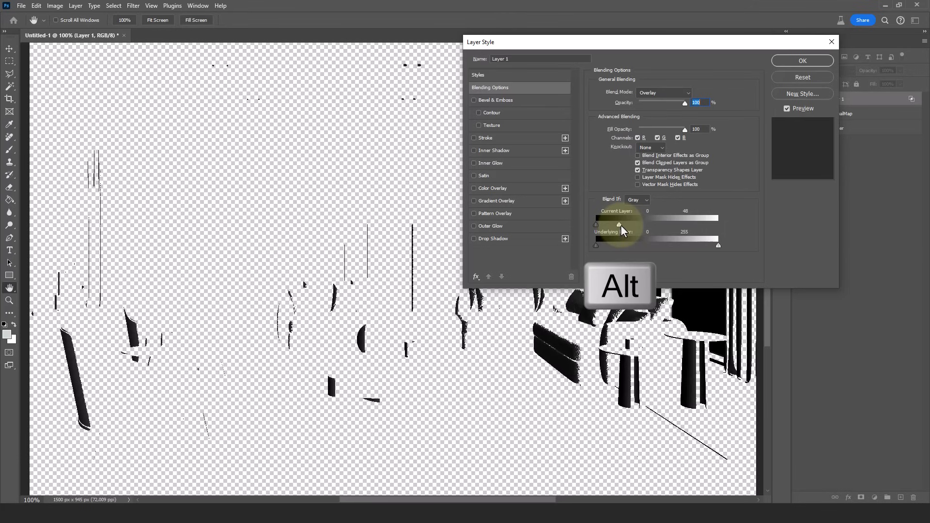
pyautogui.moveTo(619, 225); pyautogui.dragTo(631, 225)
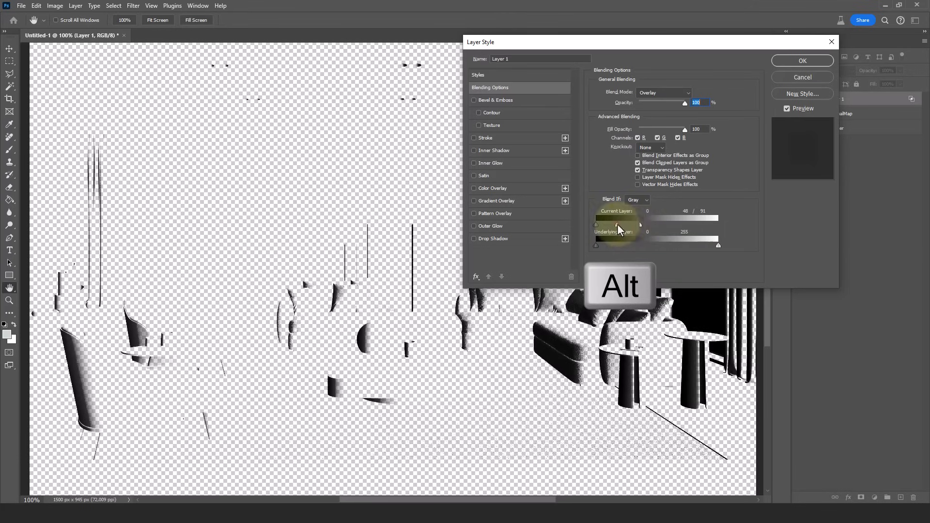
pyautogui.moveTo(637, 219); pyautogui.dragTo(617, 219)
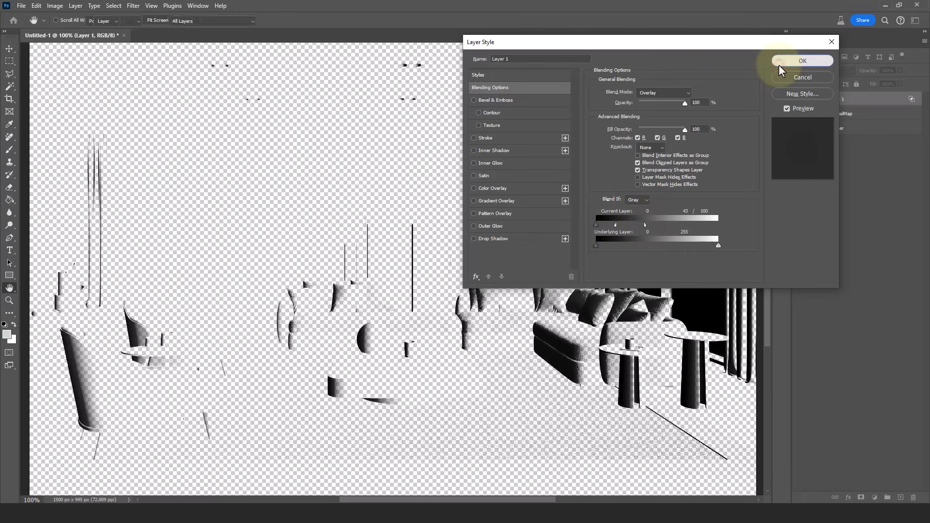
pyautogui.click(802, 61)
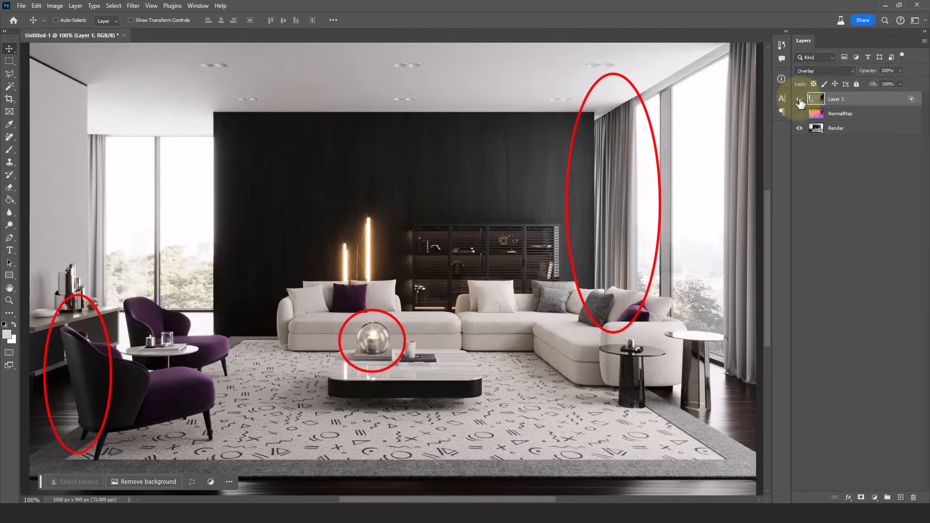
# - Add a layer mask, paint out unwanted overlay detail, and lower the layer to 28% opacity
pyautogui.click(799, 99)
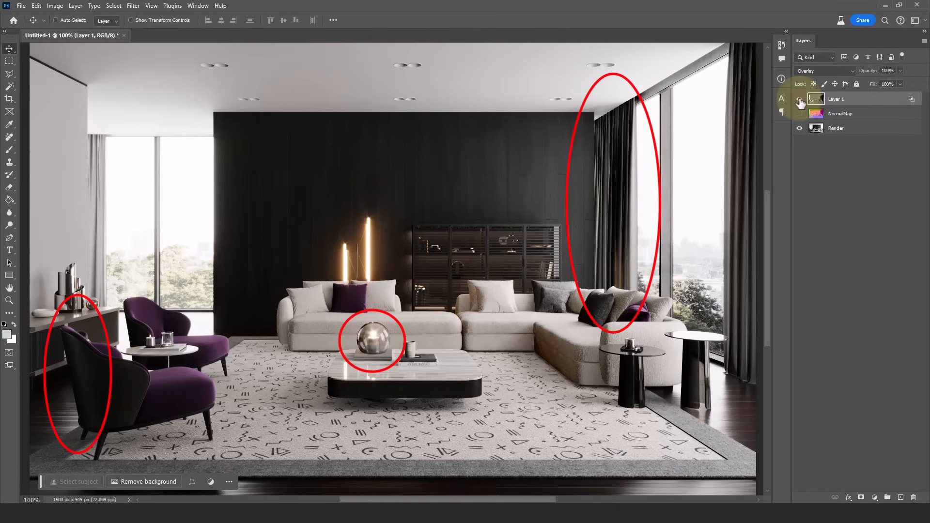
pyautogui.click(799, 99)
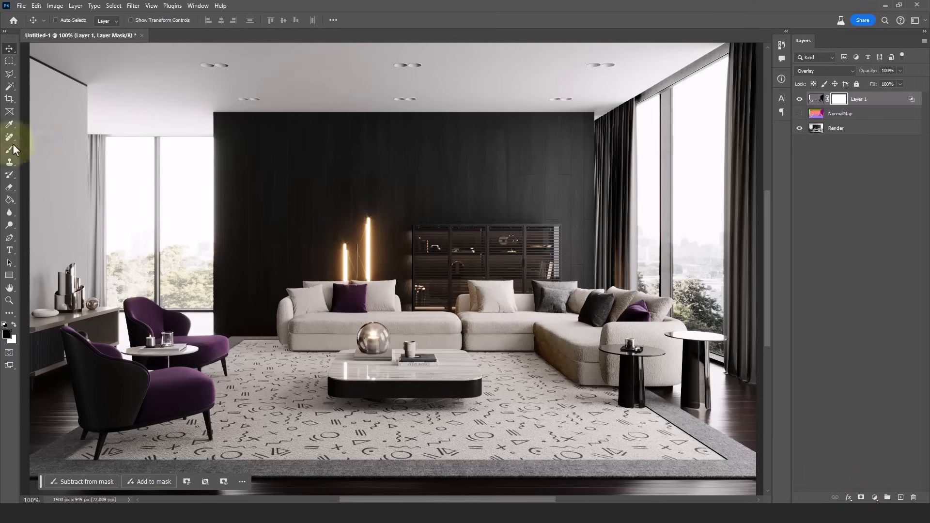
pyautogui.click(10, 149)
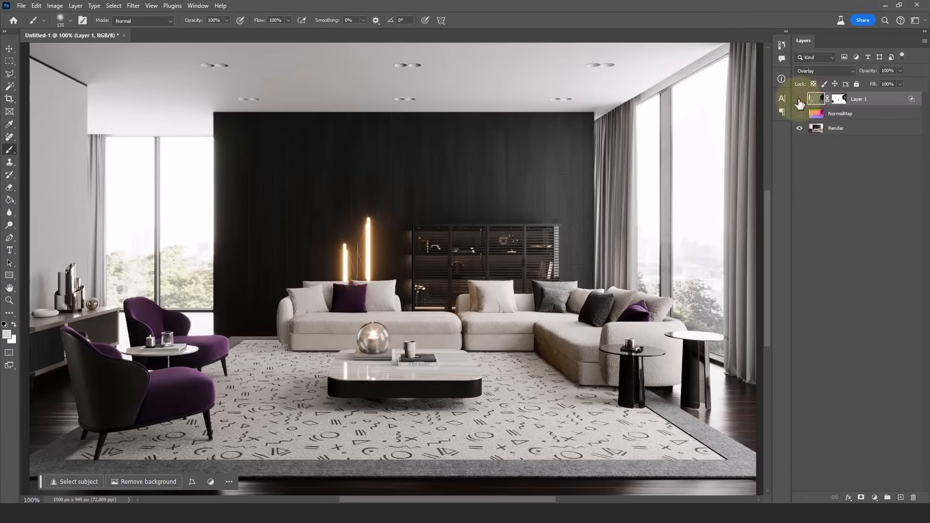
pyautogui.click(800, 99)
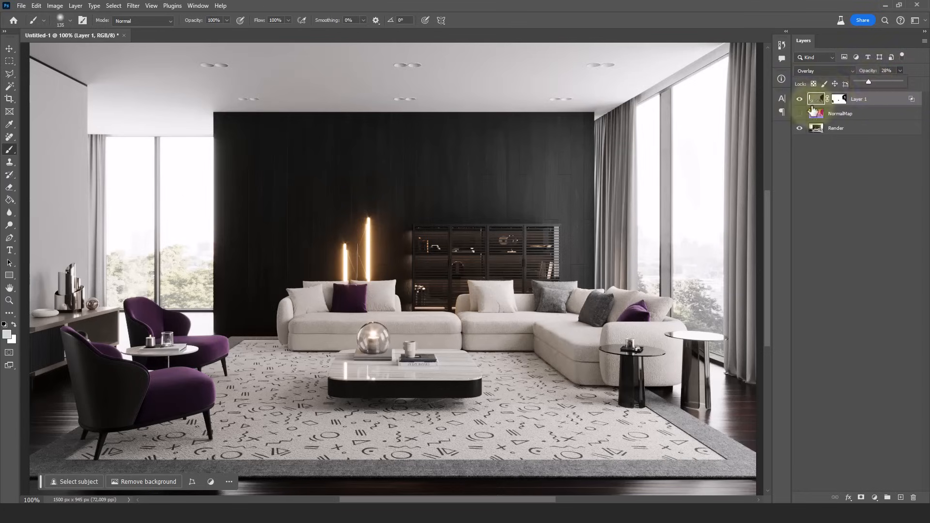
pyautogui.click(799, 98)
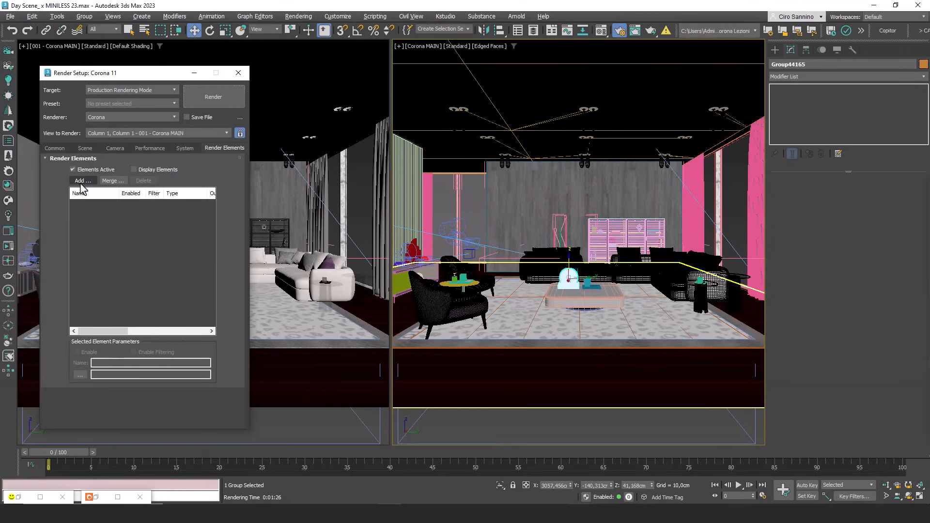
# - Add a CGeometry_NormalsShading render element and enable Render only masks in the Scene settings
pyautogui.click(81, 182)
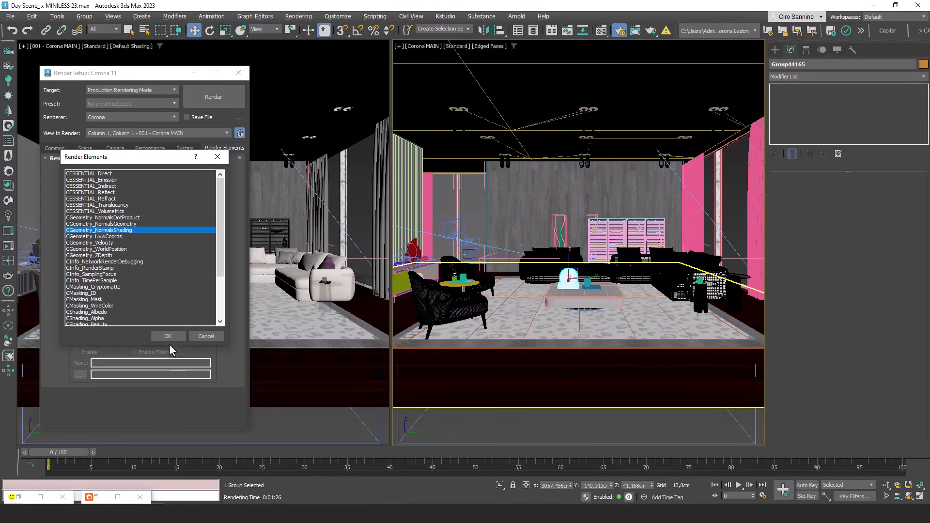
pyautogui.click(167, 336)
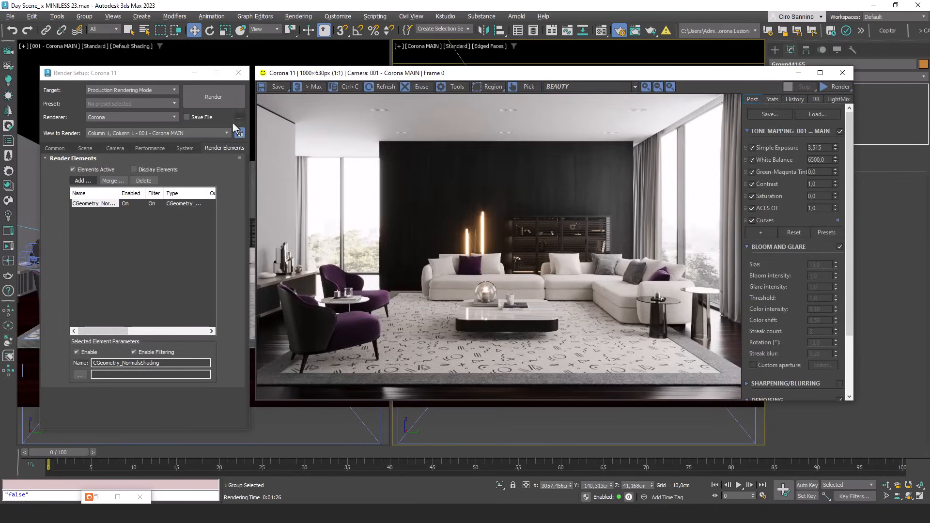
pyautogui.click(85, 147)
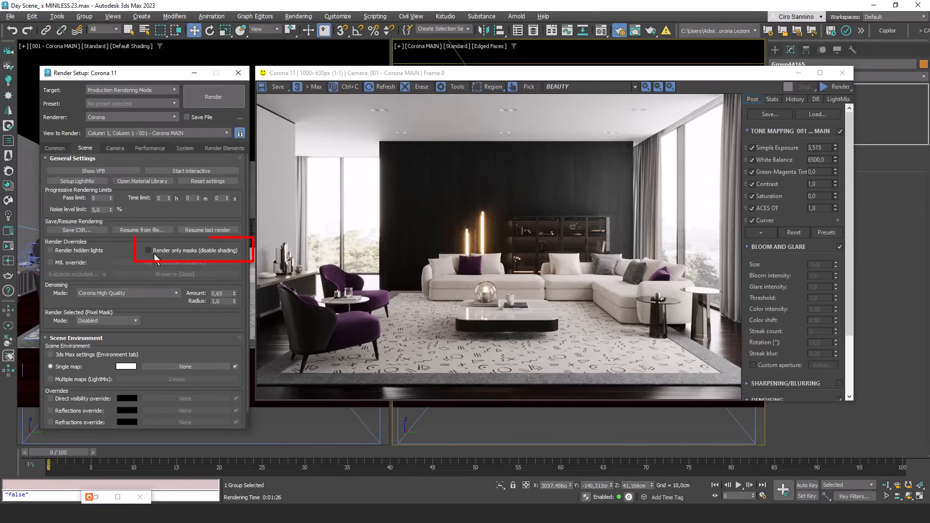
pyautogui.click(148, 250)
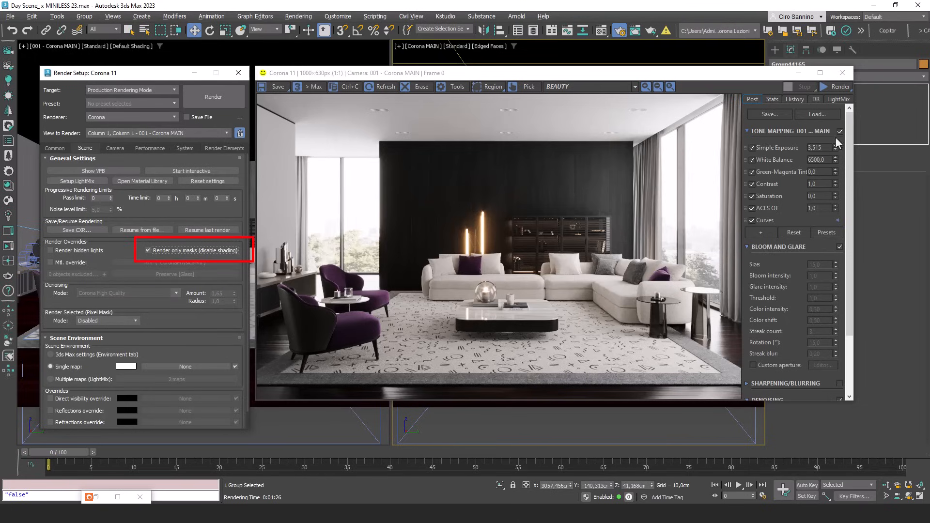
# - Start rendering the normals pass from the Corona frame buffer
pyautogui.click(836, 86)
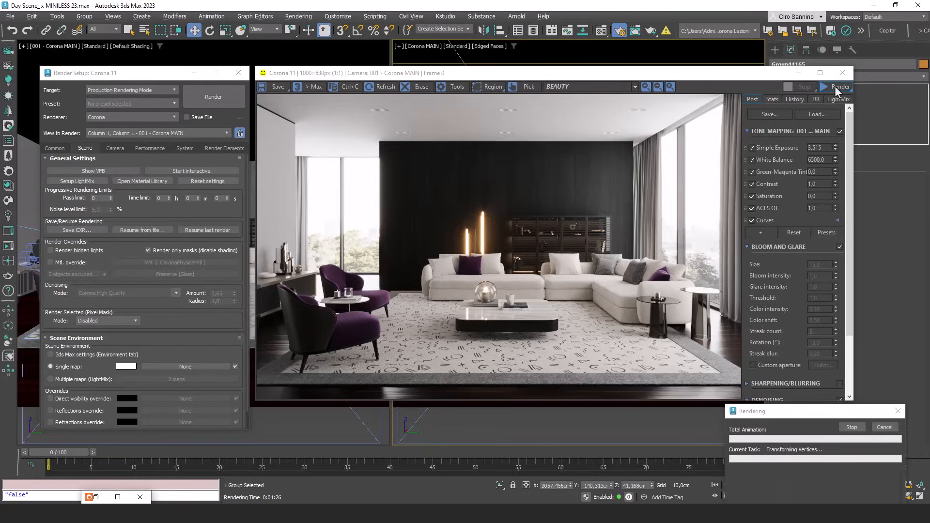
pyautogui.click(837, 86)
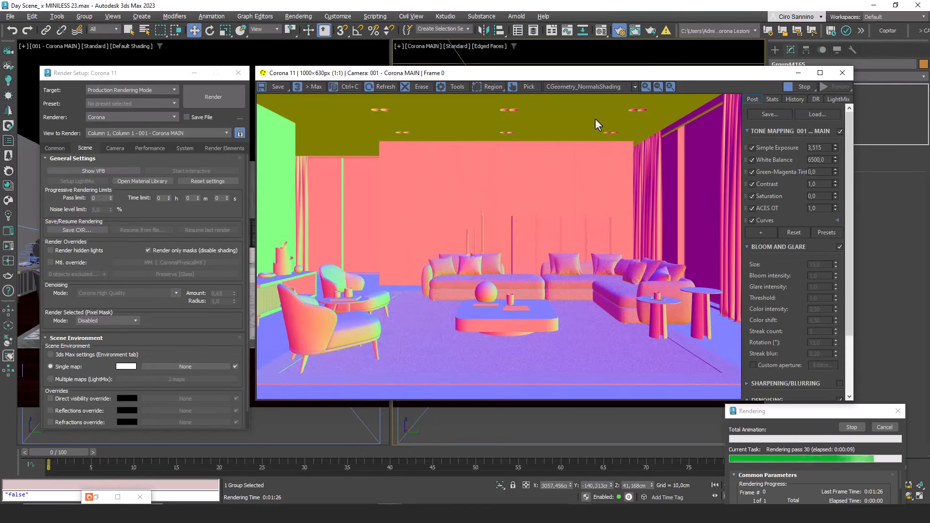
pyautogui.click(585, 86)
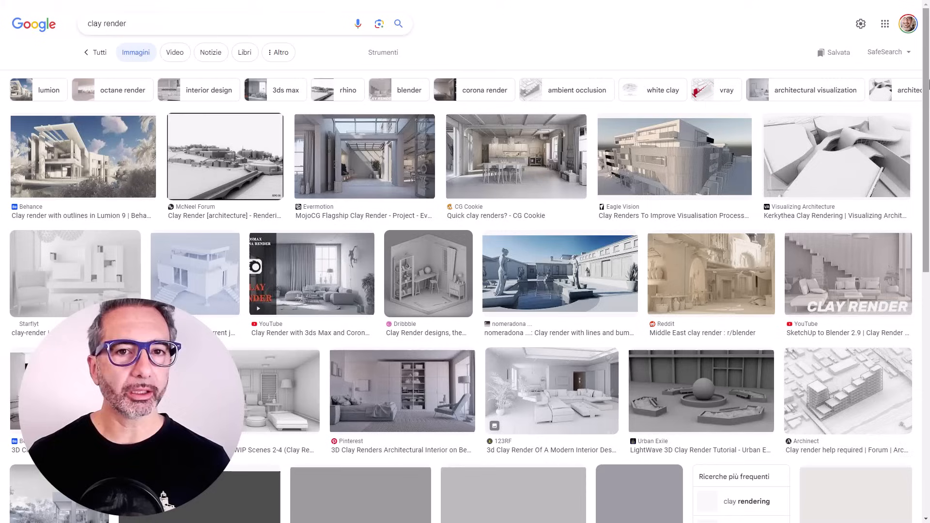
pyautogui.scroll(-3)
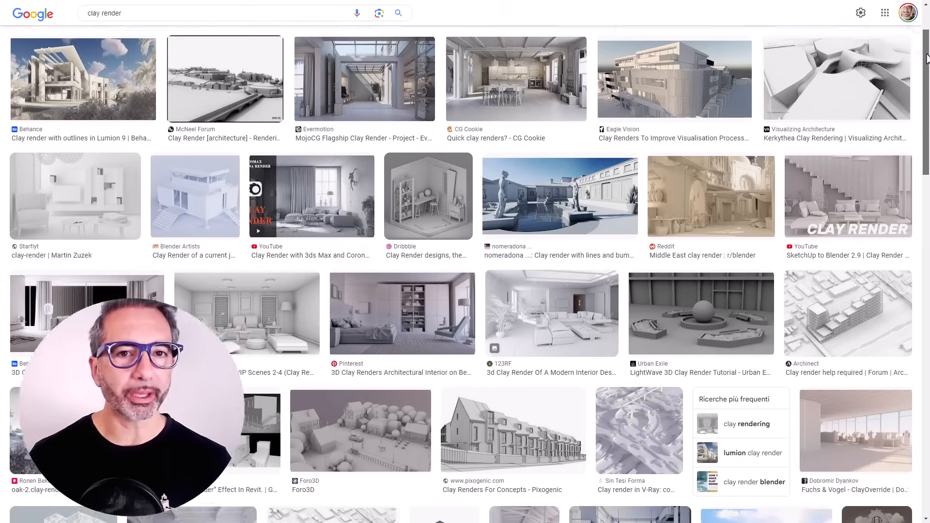
pyautogui.scroll(-3)
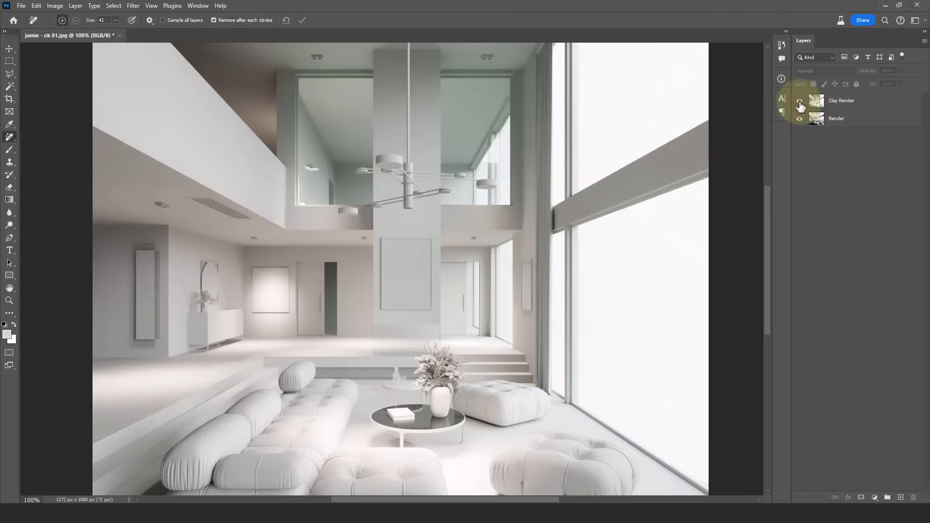
# - Set the Clay Render layer to Overlay blend mode
pyautogui.click(841, 100)
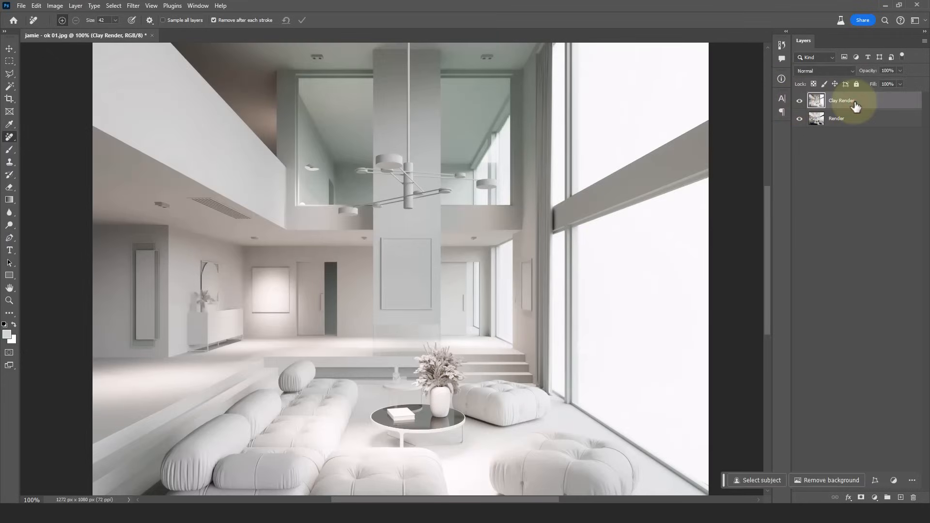
pyautogui.click(823, 70)
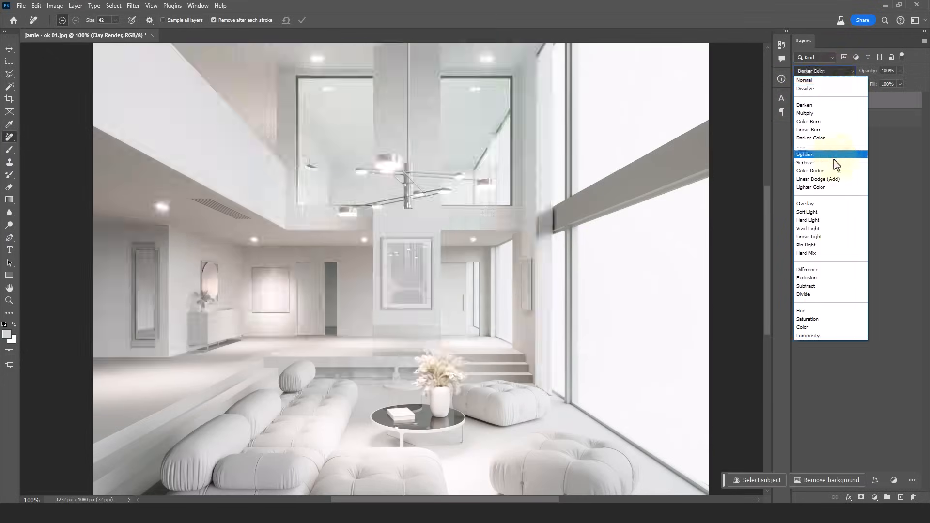
pyautogui.click(805, 203)
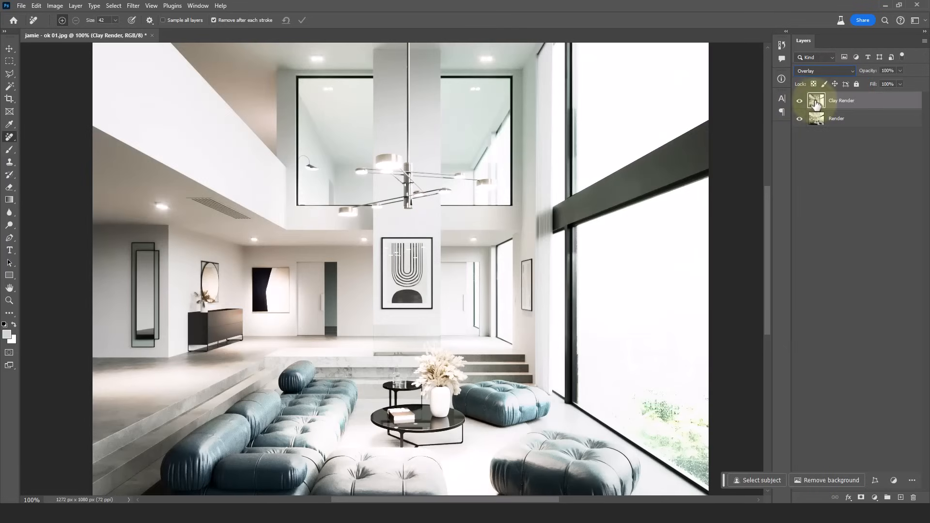
# - Drag the Blend If Current Layer white slider left to exclude the clay layer's brightest tones
pyautogui.doubleClick(841, 100)
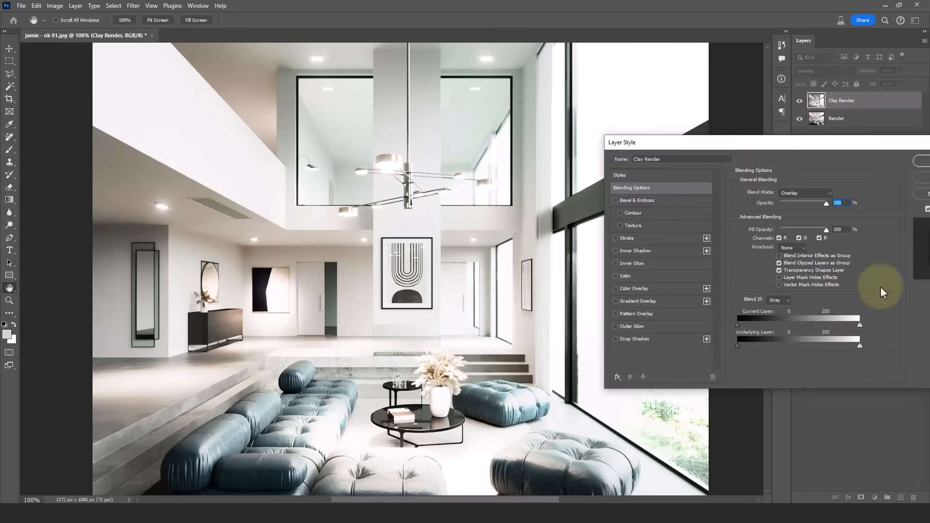
pyautogui.moveTo(860, 325); pyautogui.dragTo(826, 324)
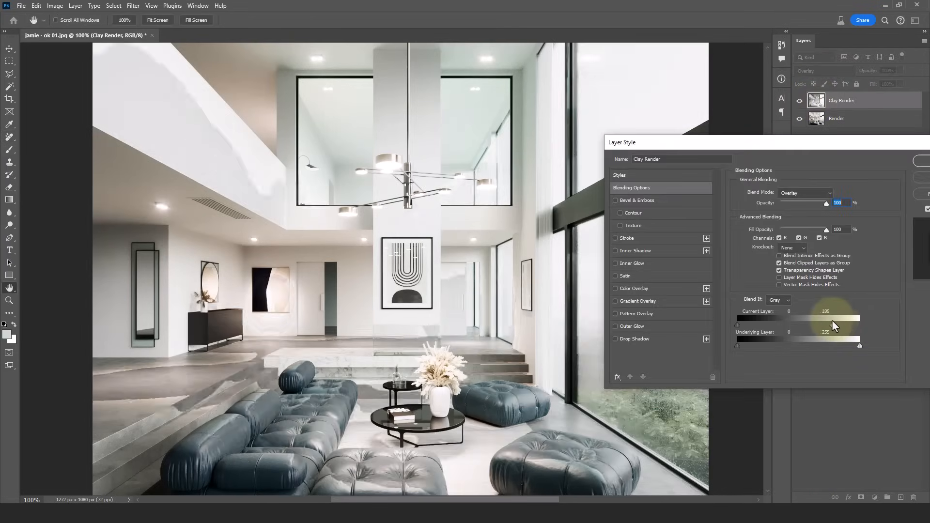
pyautogui.moveTo(852, 324); pyautogui.dragTo(799, 325)
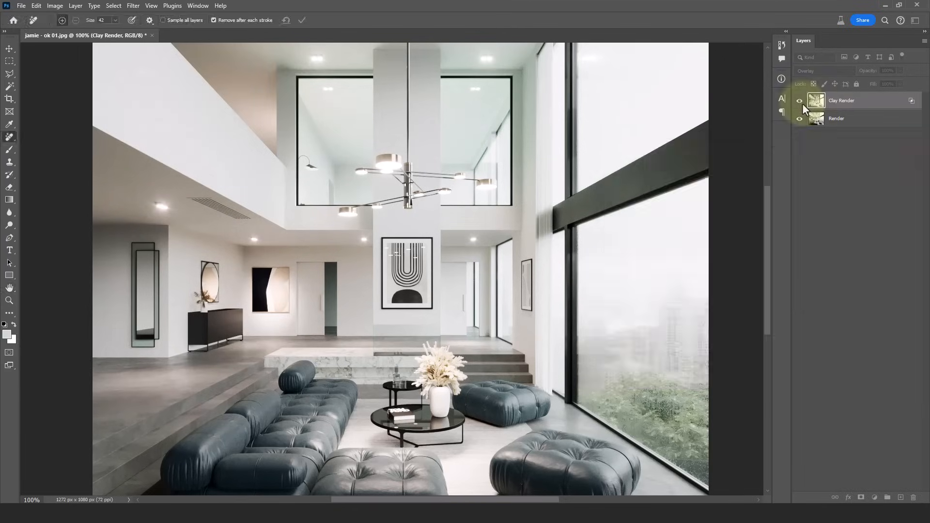
# - Paint out the clay effect around the sofa on a mask and lower the layer to 75% opacity
pyautogui.click(800, 99)
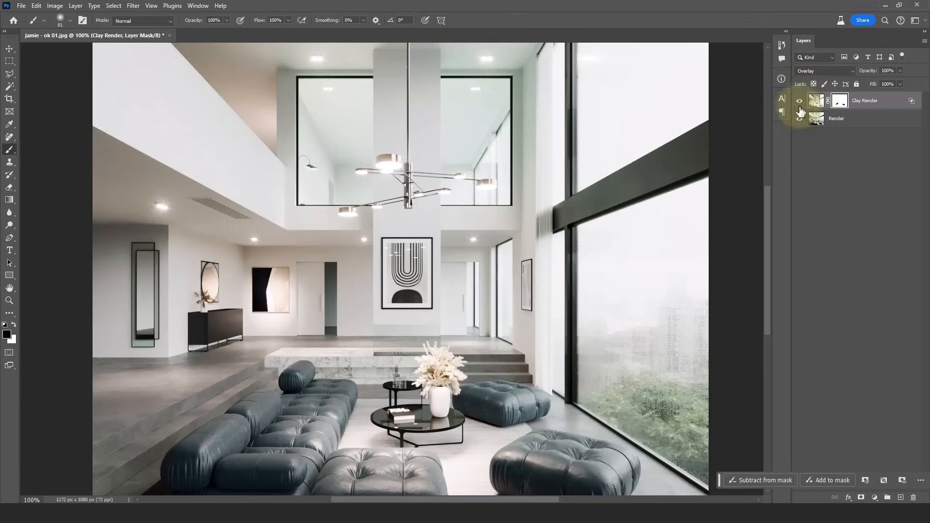
pyautogui.click(799, 118)
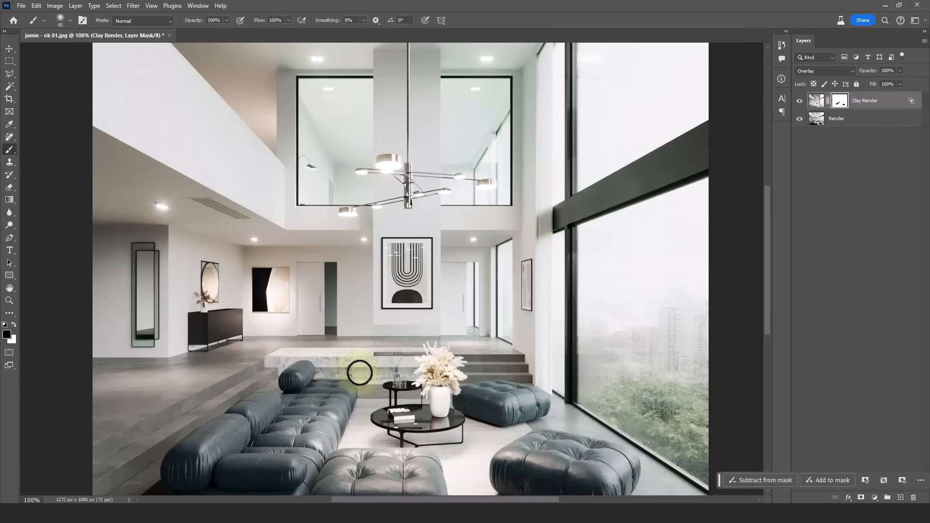
pyautogui.moveTo(359, 372); pyautogui.dragTo(372, 449)
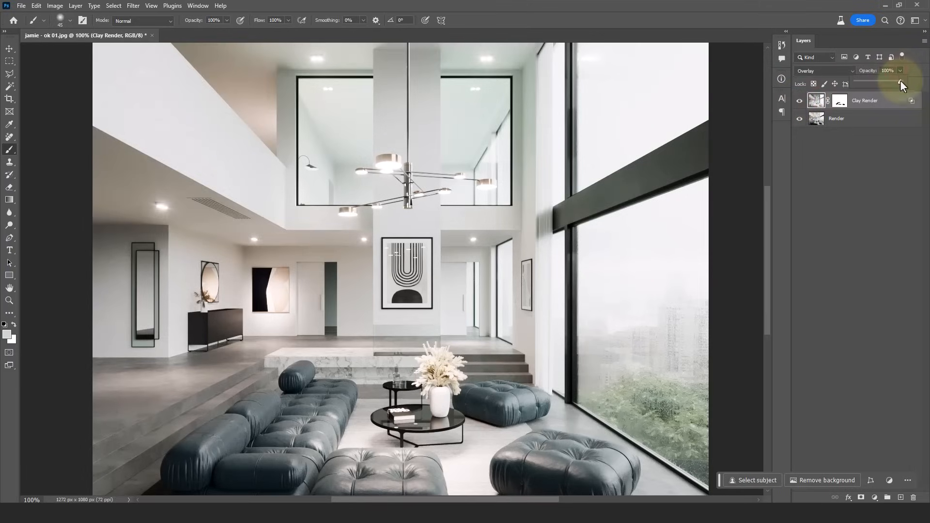
pyautogui.moveTo(900, 83); pyautogui.dragTo(889, 83)
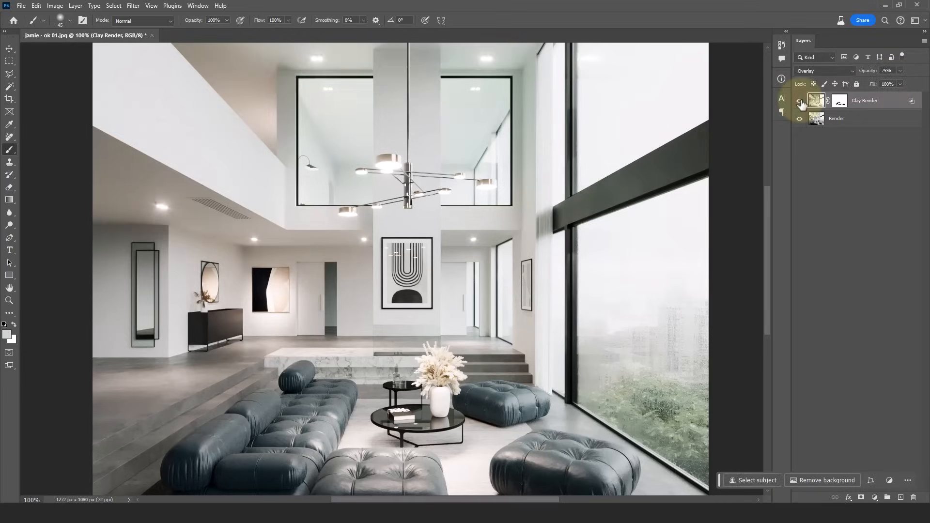
pyautogui.click(272, 34)
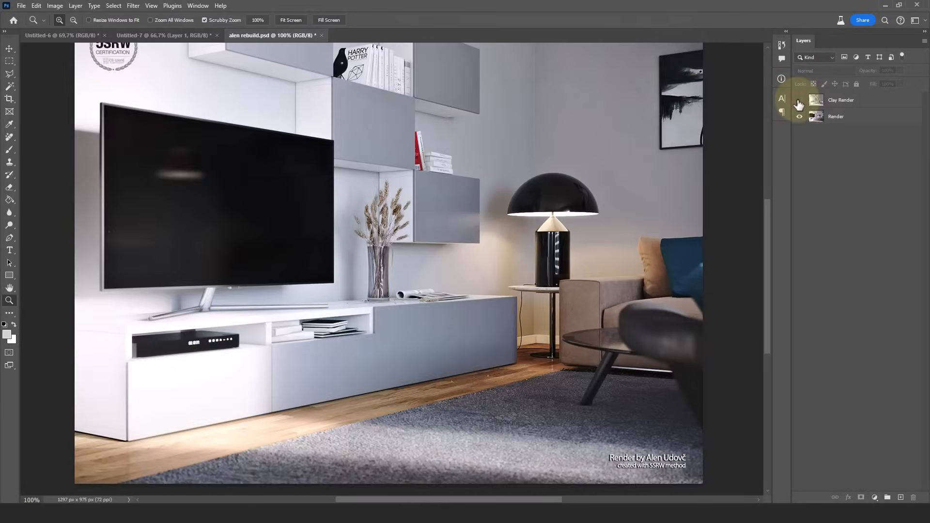
# - Set the Clay Render layer to Multiply with a black mask, toggling visibility to compare
pyautogui.click(799, 99)
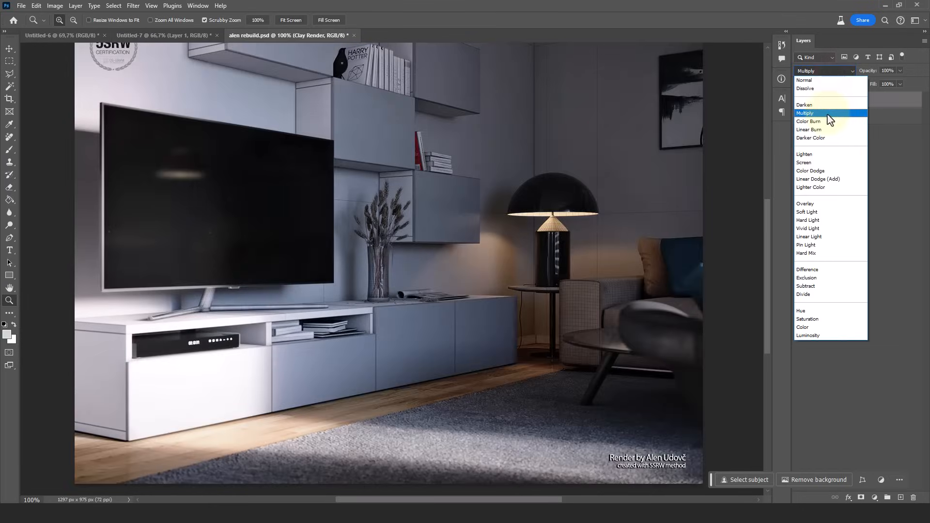
pyautogui.click(805, 114)
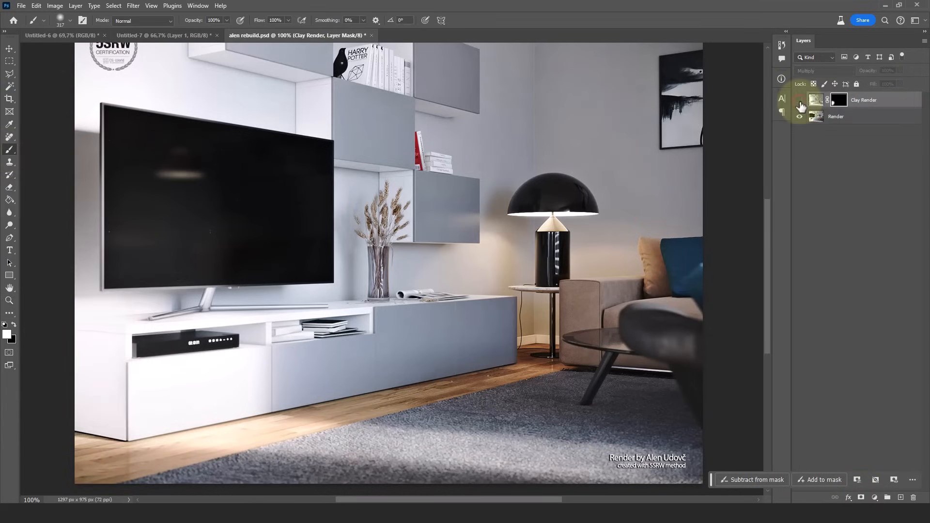
pyautogui.click(800, 100)
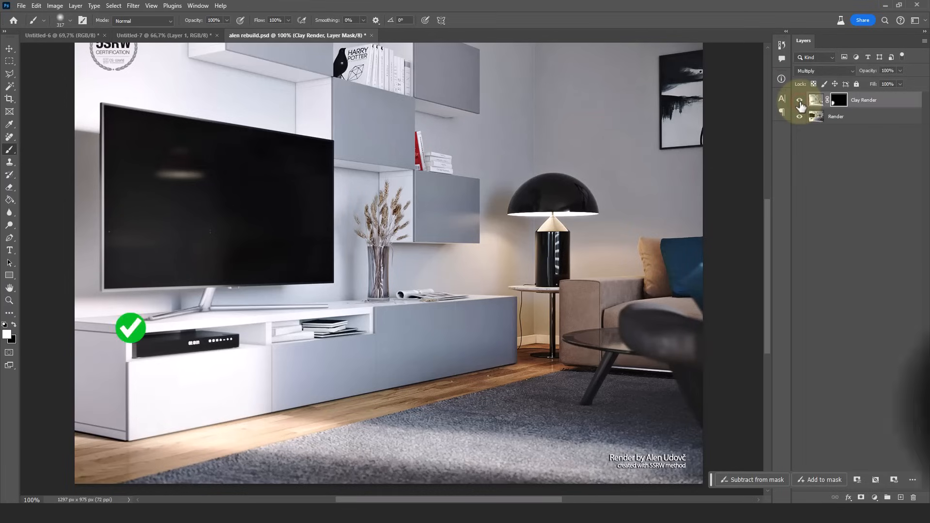